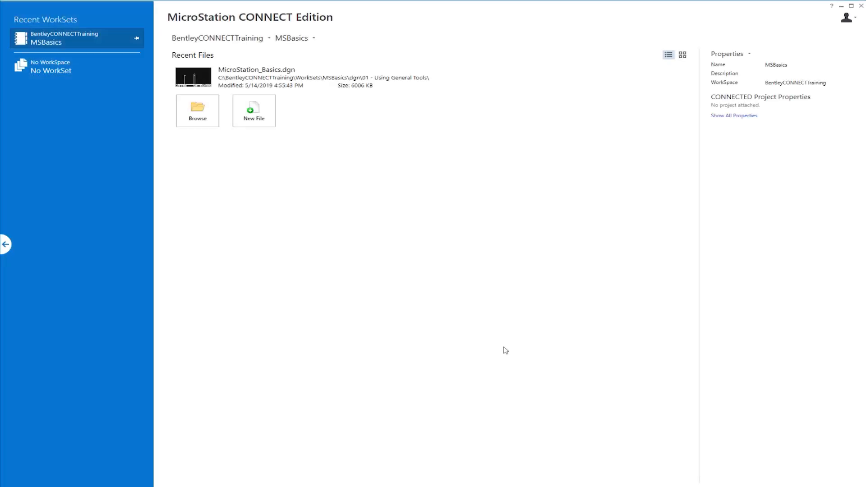
{"action": "mouse_move", "coordinate": [370, 204]}
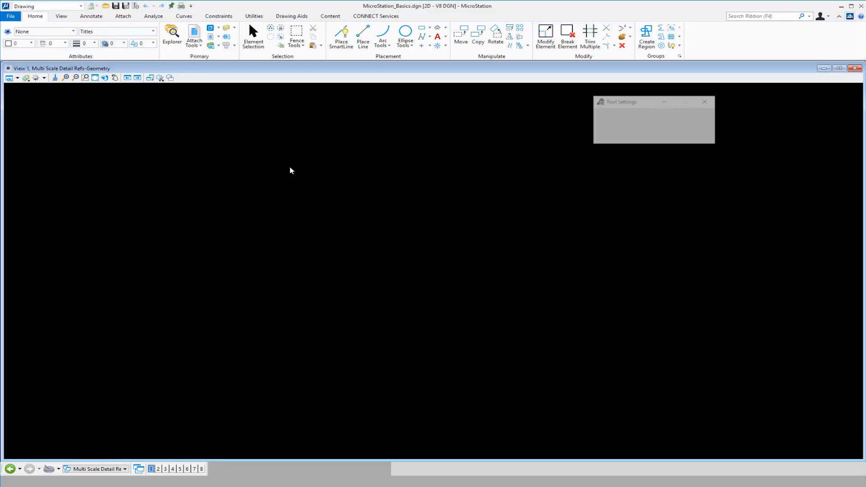
{"action": "left_click", "coordinate": [252, 38]}
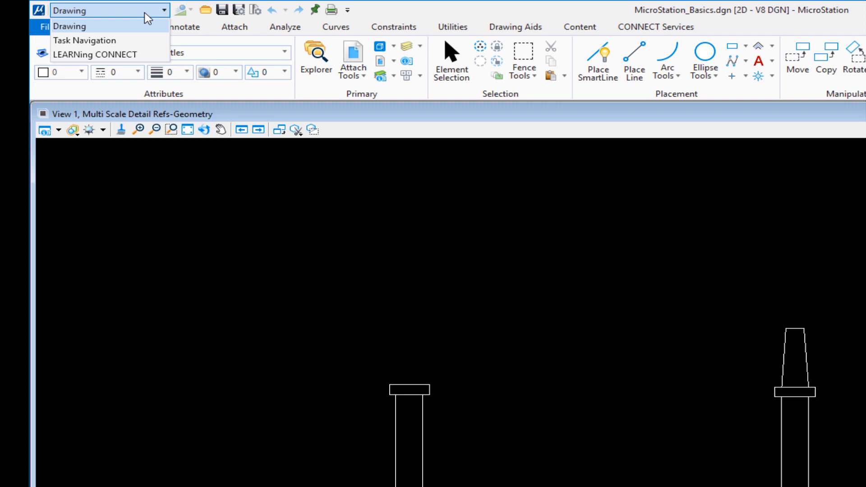
{"action": "mouse_move", "coordinate": [89, 31]}
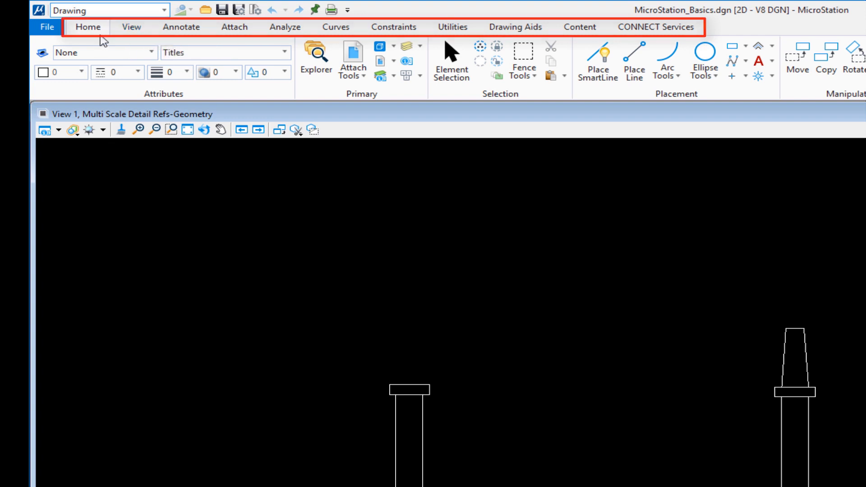
{"action": "mouse_move", "coordinate": [87, 26]}
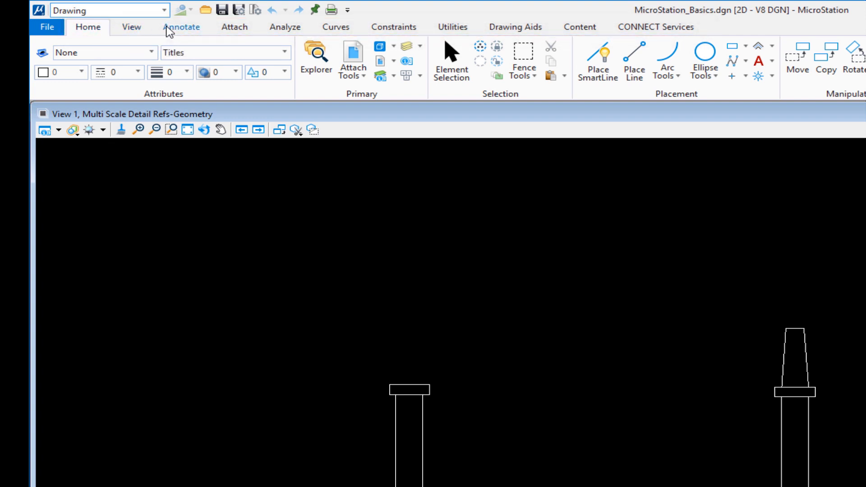
{"action": "mouse_move", "coordinate": [234, 26]}
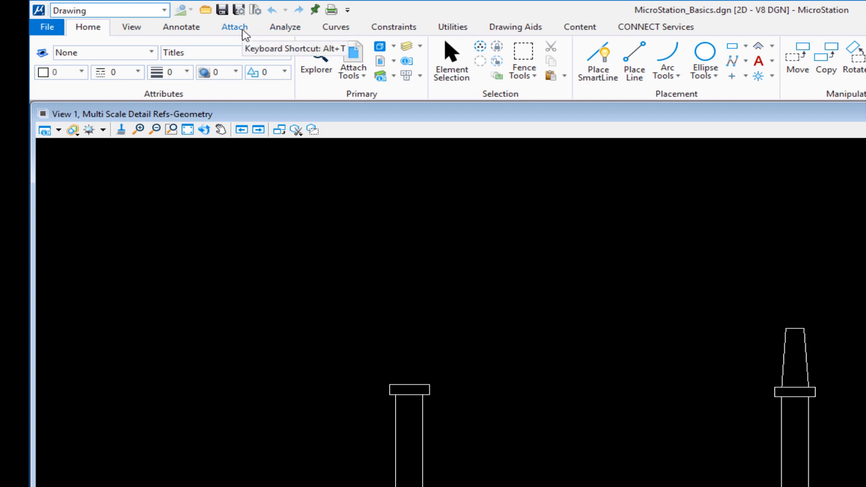
{"action": "mouse_move", "coordinate": [88, 26]}
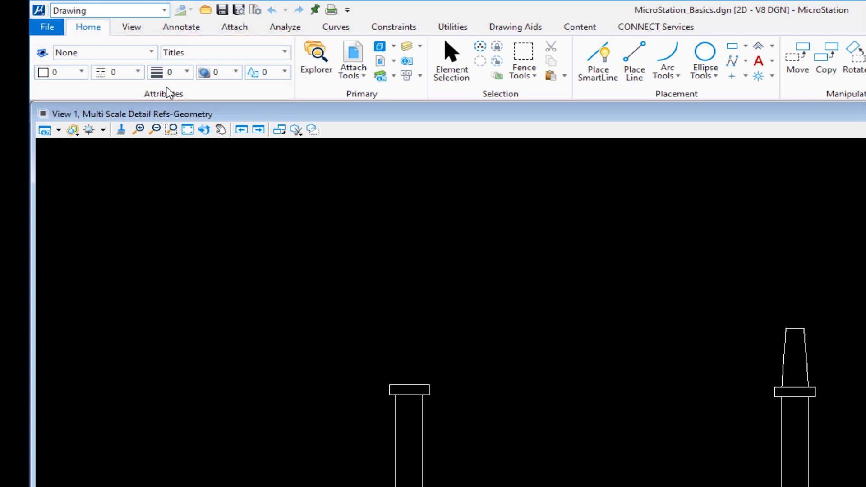
{"action": "mouse_move", "coordinate": [369, 98]}
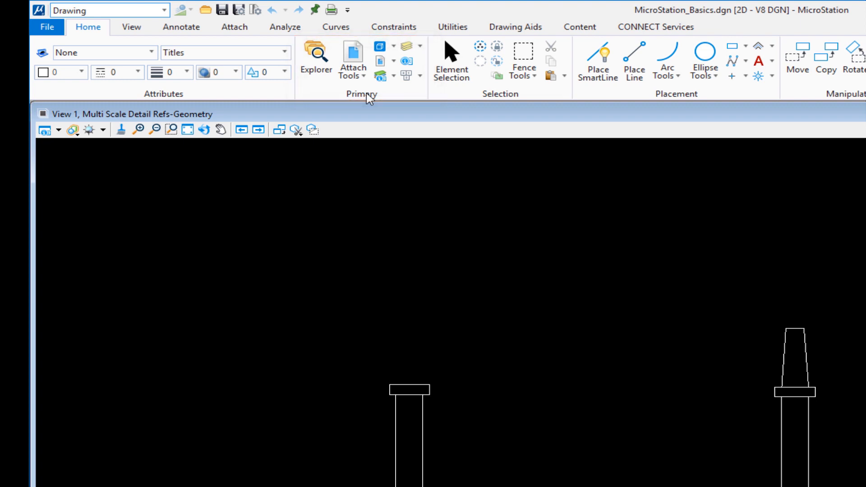
{"action": "mouse_move", "coordinate": [522, 100]}
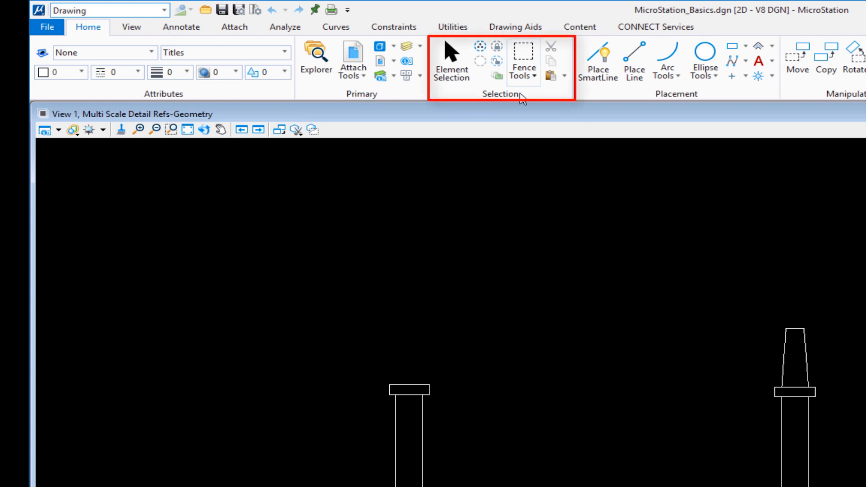
{"action": "mouse_move", "coordinate": [604, 93]}
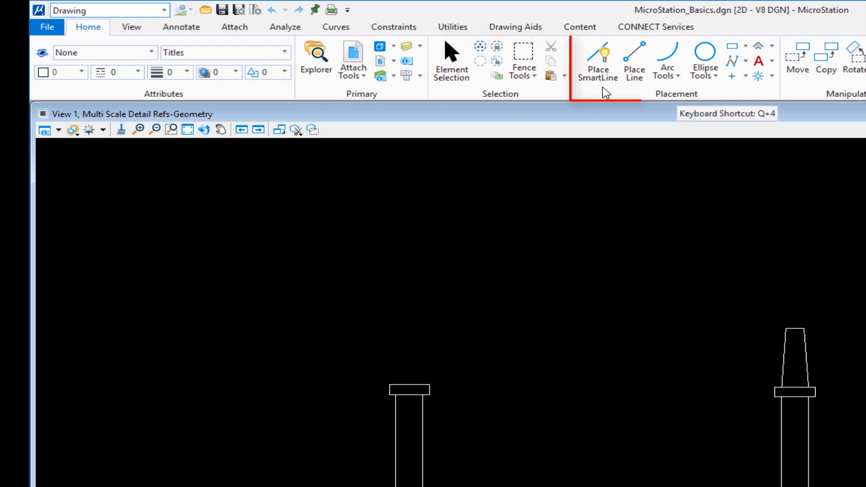
{"action": "mouse_move", "coordinate": [667, 60]}
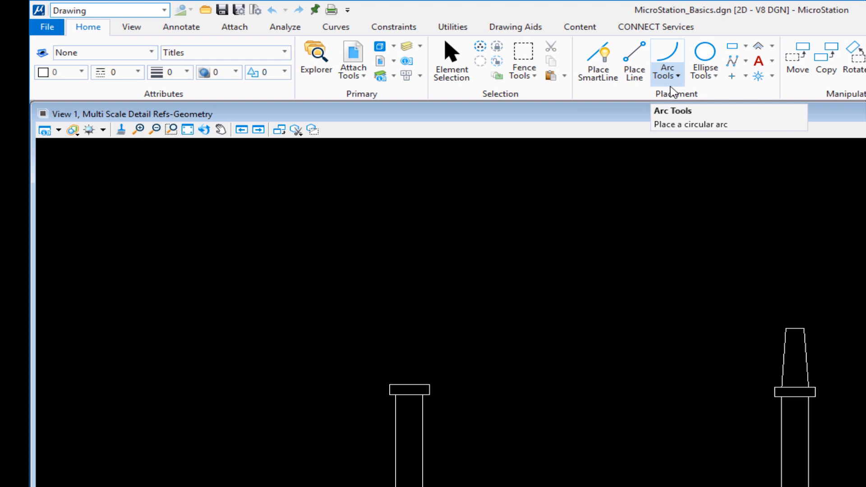
{"action": "mouse_move", "coordinate": [717, 73]}
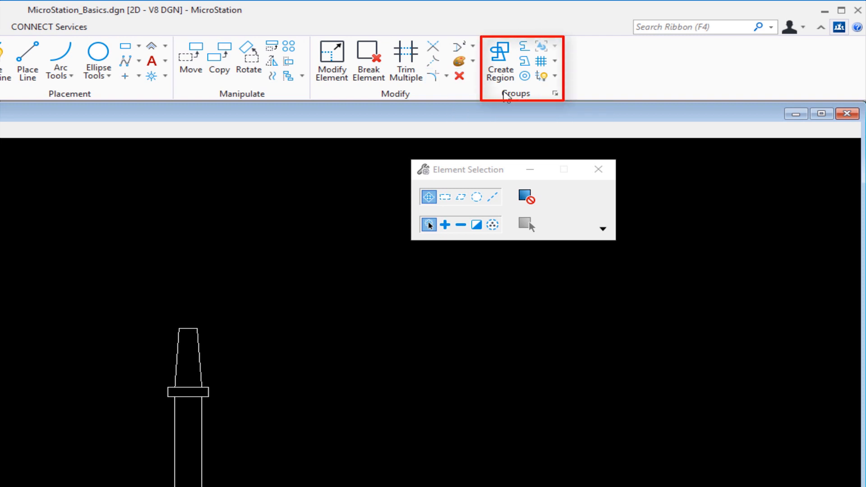
{"action": "mouse_move", "coordinate": [475, 92]}
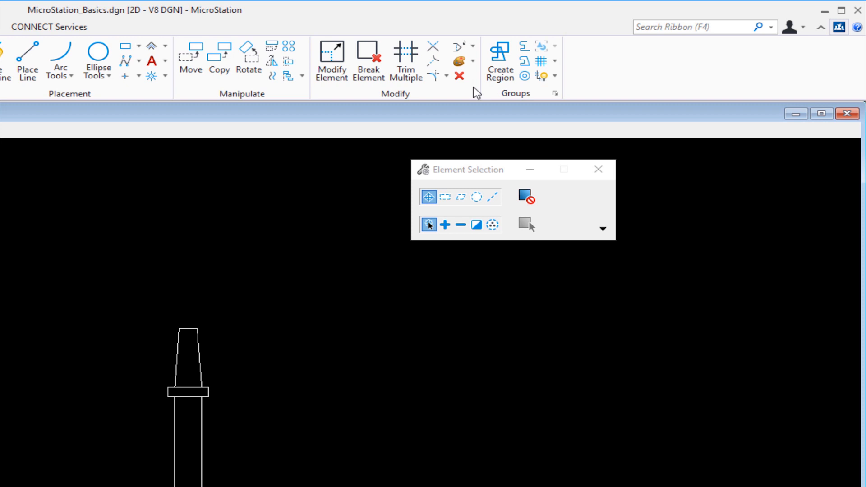
{"action": "mouse_move", "coordinate": [356, 160]}
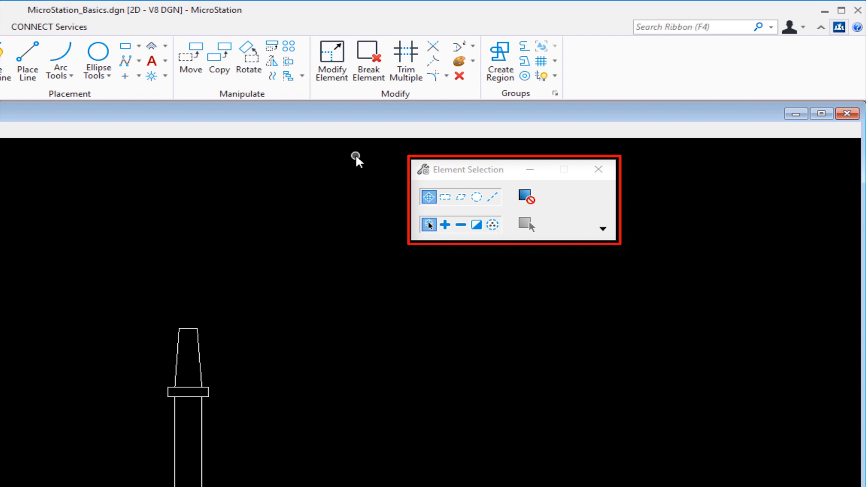
{"action": "mouse_move", "coordinate": [471, 179]}
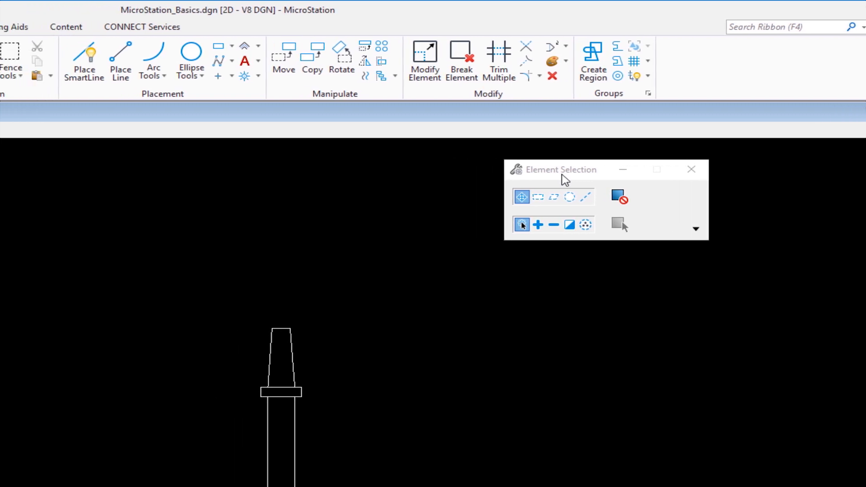
Activate Place SmartLine with Lines segments, Sharp vertex and Join Elements enabled
{"action": "left_click", "coordinate": [118, 61]}
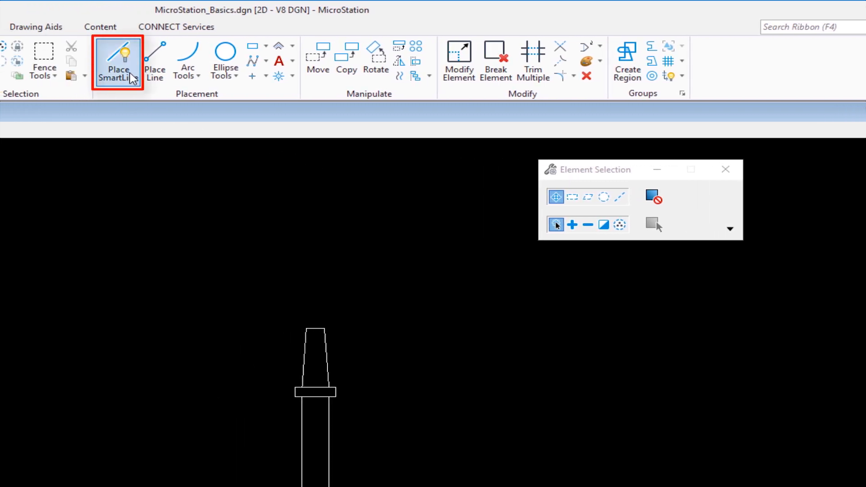
{"action": "left_click", "coordinate": [118, 60]}
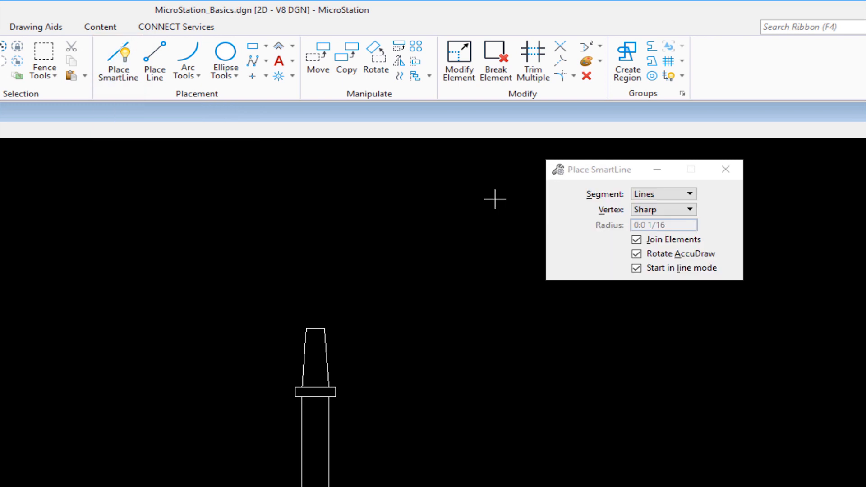
{"action": "mouse_move", "coordinate": [615, 178]}
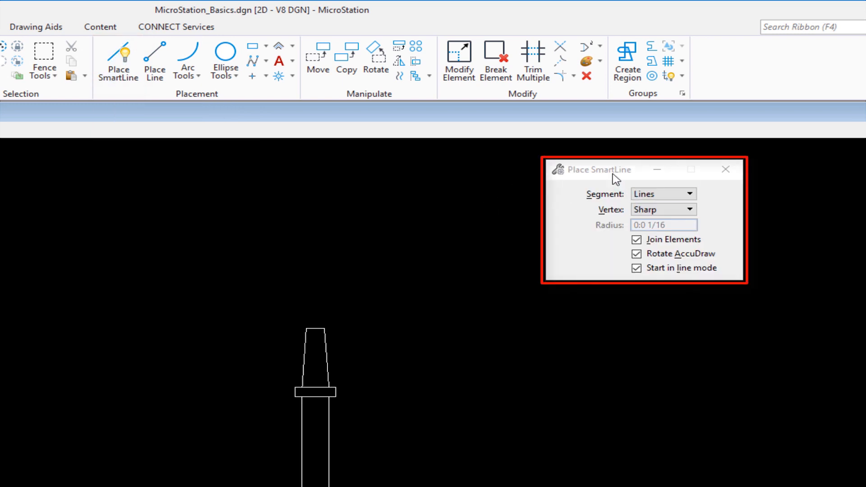
{"action": "mouse_move", "coordinate": [600, 184]}
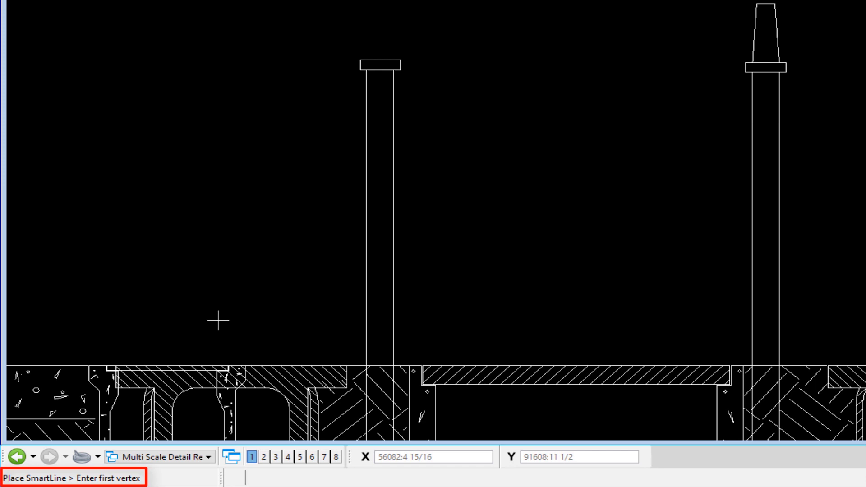
{"action": "mouse_move", "coordinate": [194, 327]}
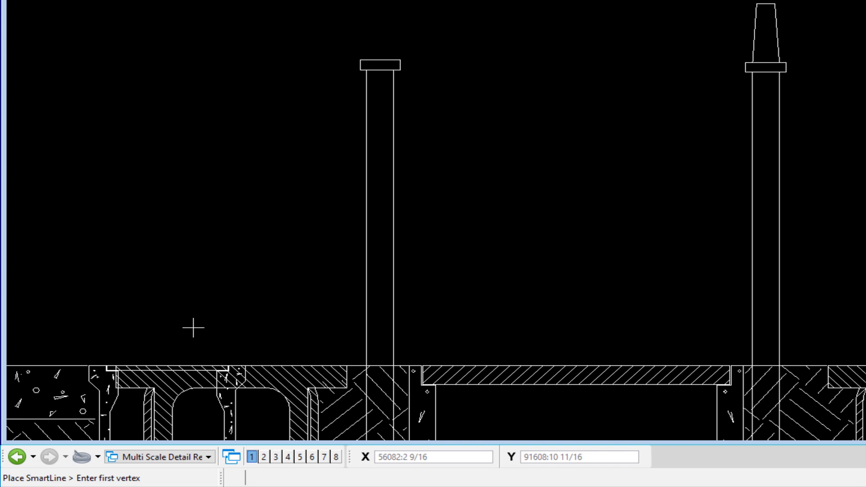
{"action": "mouse_move", "coordinate": [192, 327]}
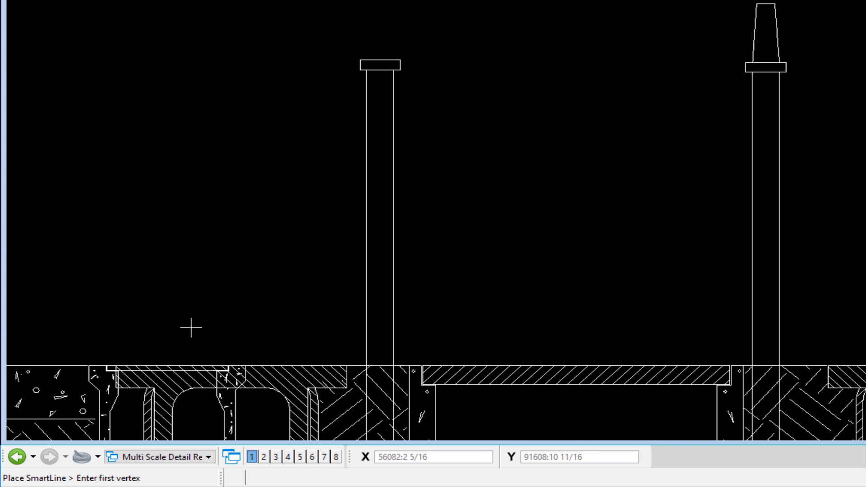
Place the first SmartLine vertex in the open area left of the fixtures
{"action": "left_click", "coordinate": [120, 295]}
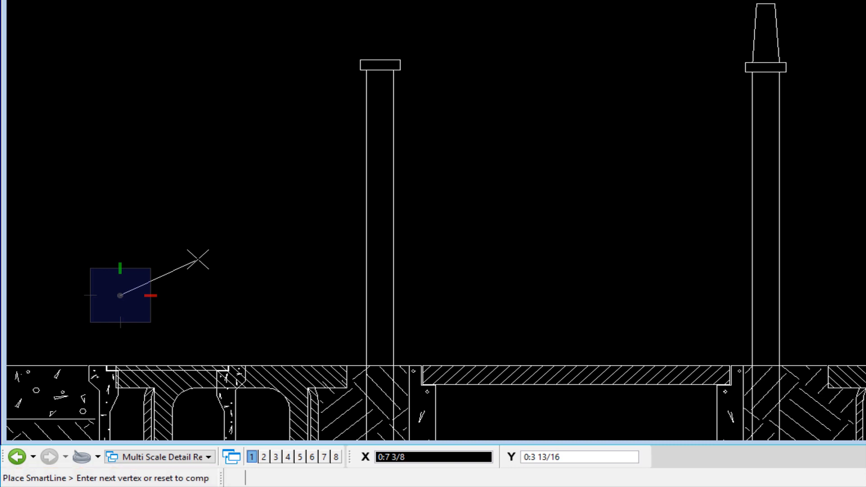
{"action": "mouse_move", "coordinate": [218, 258]}
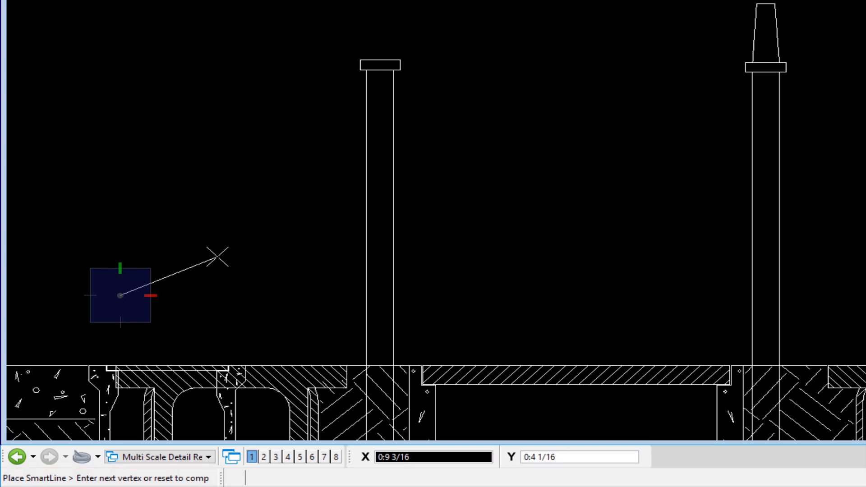
{"action": "mouse_move", "coordinate": [257, 247]}
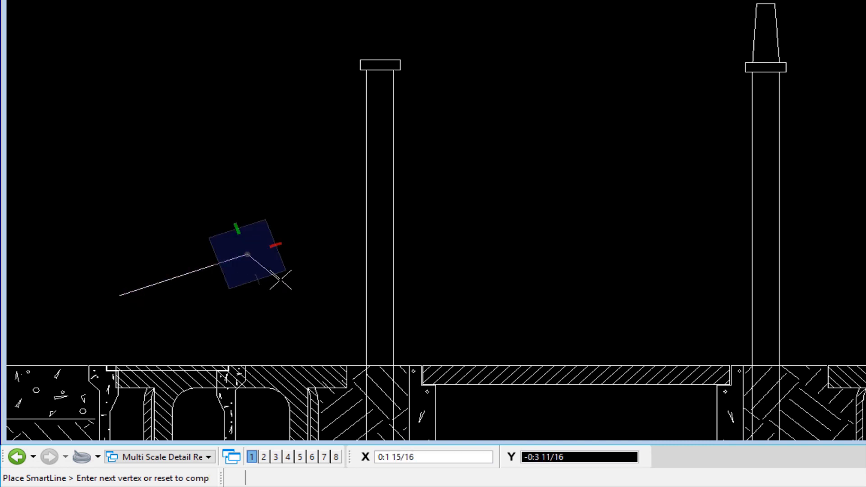
{"action": "mouse_move", "coordinate": [278, 276]}
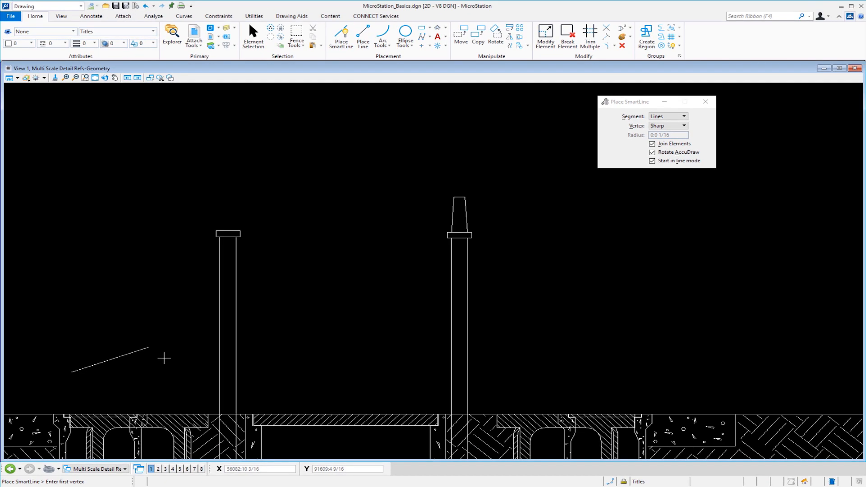
{"action": "mouse_move", "coordinate": [304, 256]}
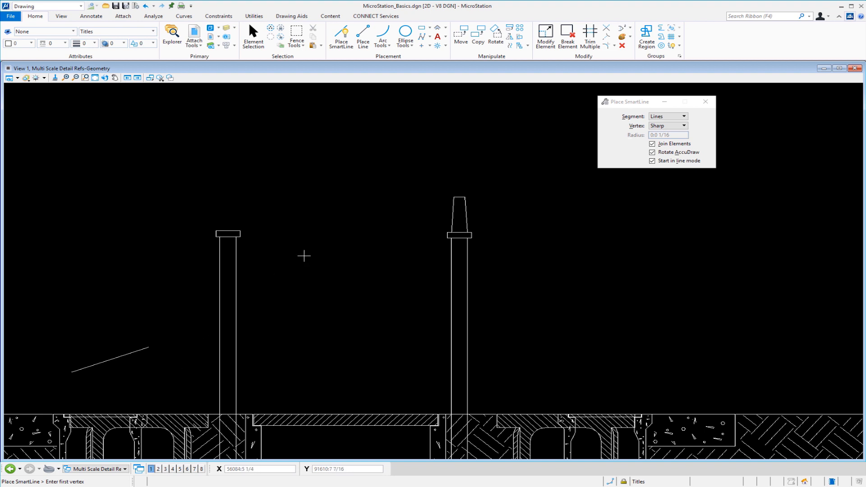
{"action": "mouse_move", "coordinate": [477, 34]}
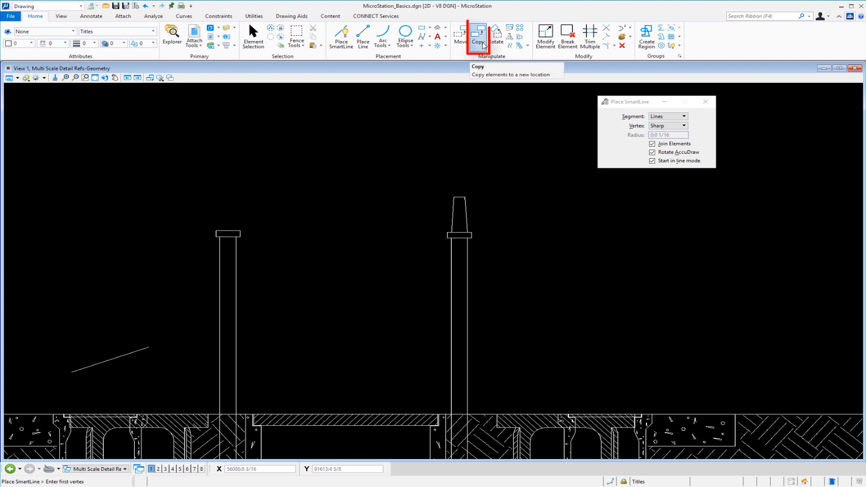
{"action": "mouse_move", "coordinate": [389, 145]}
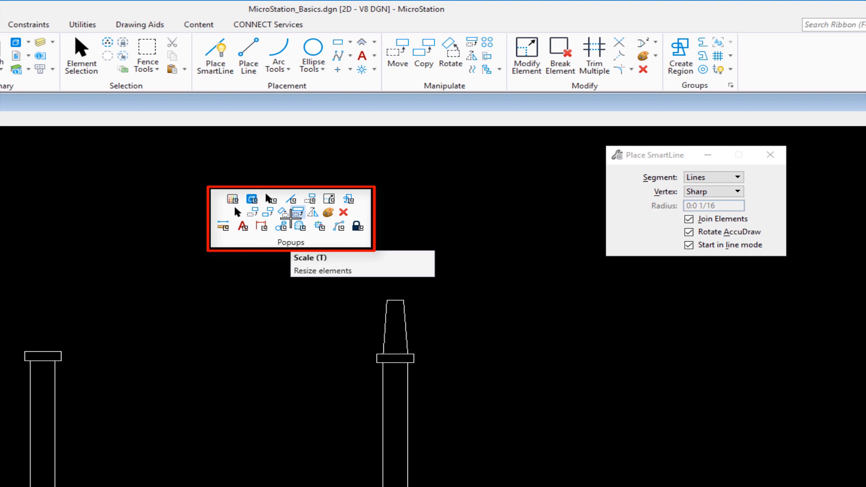
{"action": "mouse_move", "coordinate": [236, 212]}
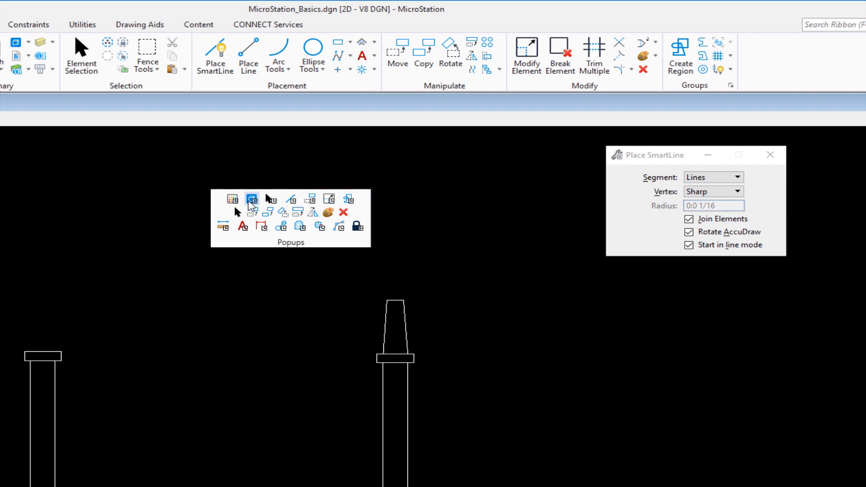
{"action": "mouse_move", "coordinate": [290, 198]}
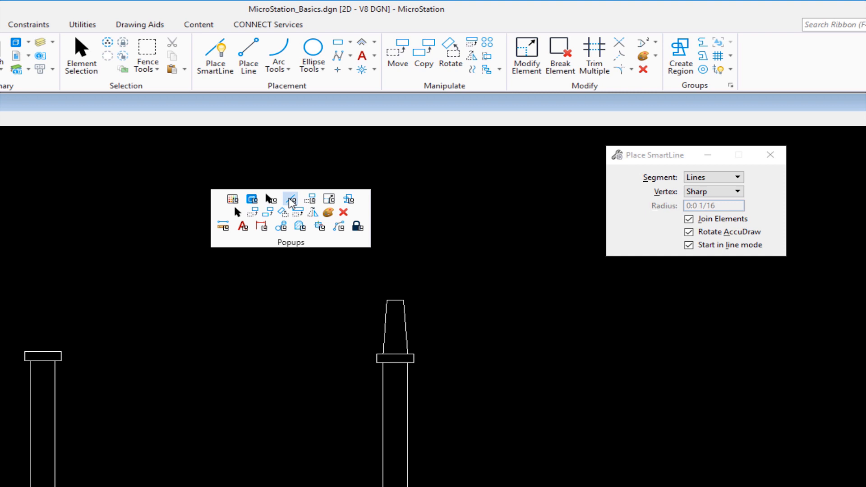
{"action": "mouse_move", "coordinate": [292, 205]}
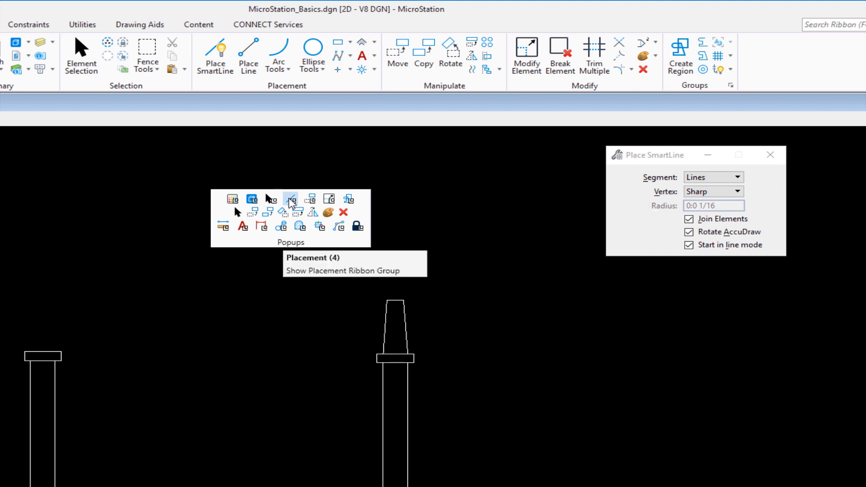
{"action": "mouse_move", "coordinate": [236, 211]}
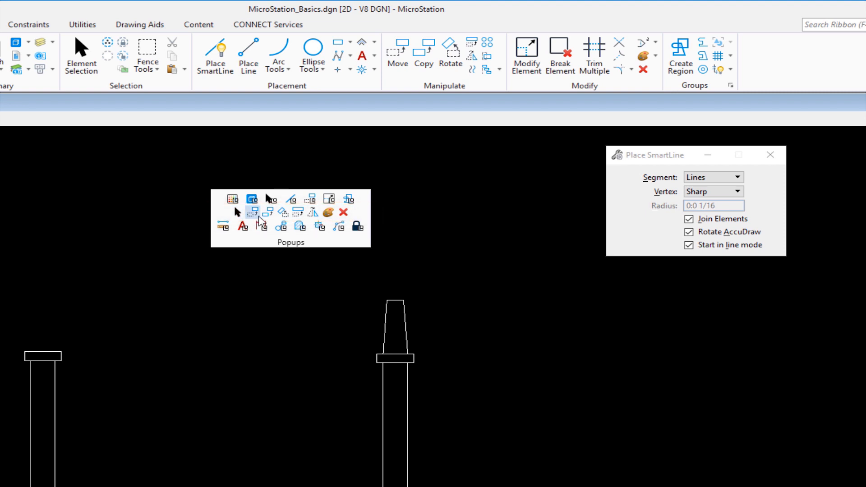
{"action": "mouse_move", "coordinate": [268, 213]}
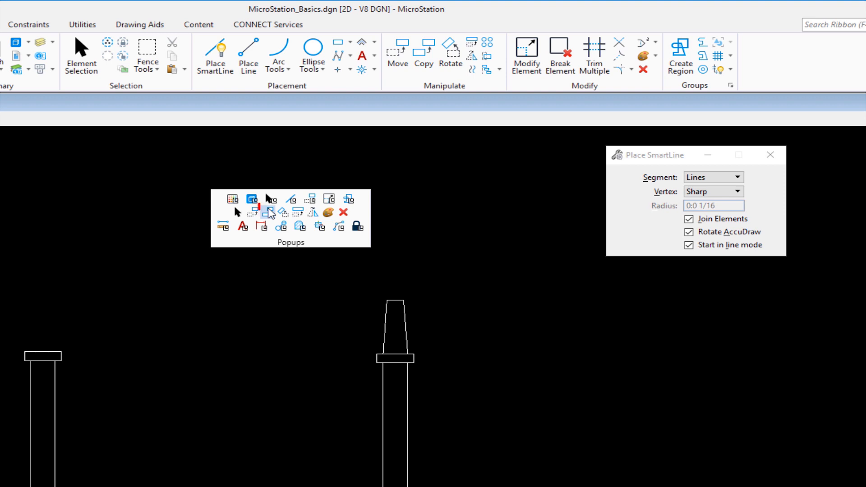
Start the Copy Element tool from the Popups toolbox with Copies set to 1
{"action": "left_click", "coordinate": [252, 198]}
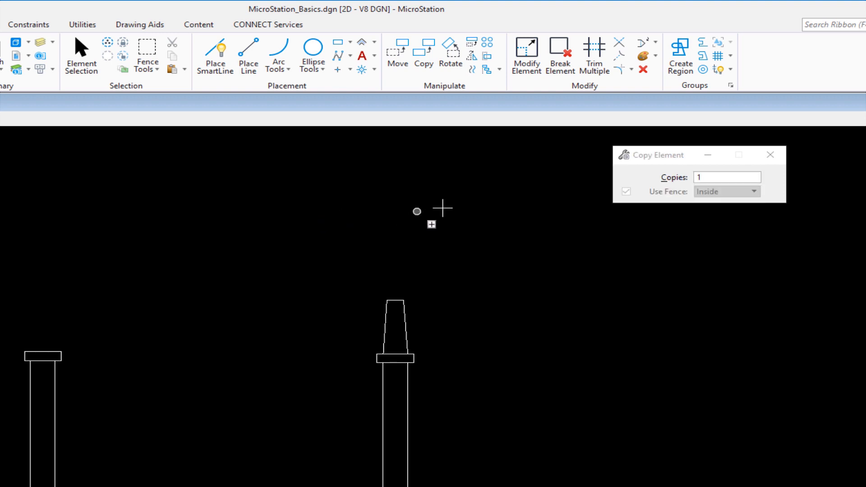
{"action": "mouse_move", "coordinate": [580, 164]}
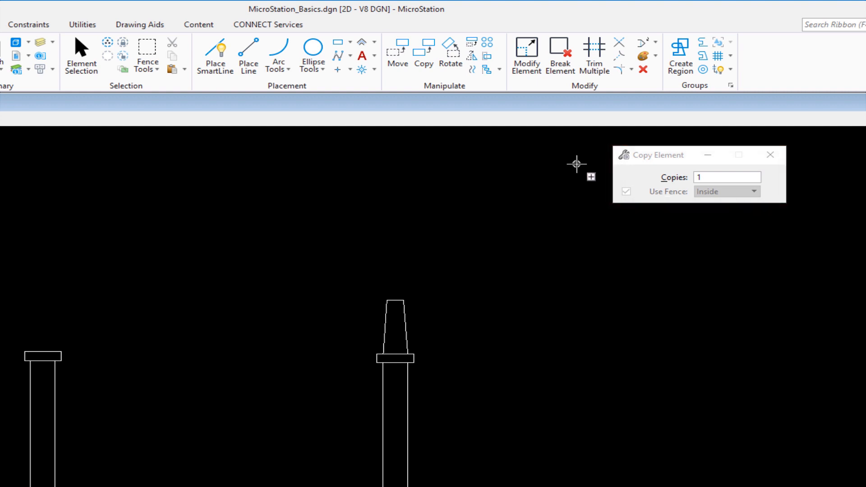
{"action": "mouse_move", "coordinate": [565, 161]}
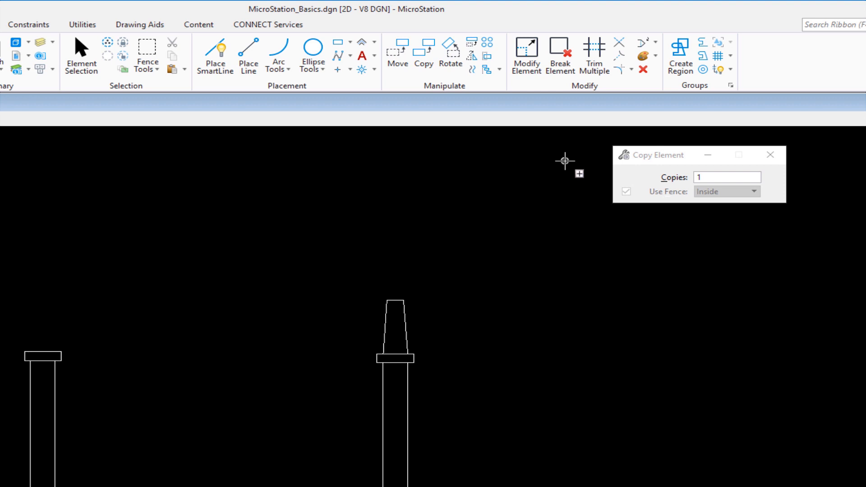
{"action": "mouse_move", "coordinate": [435, 337]}
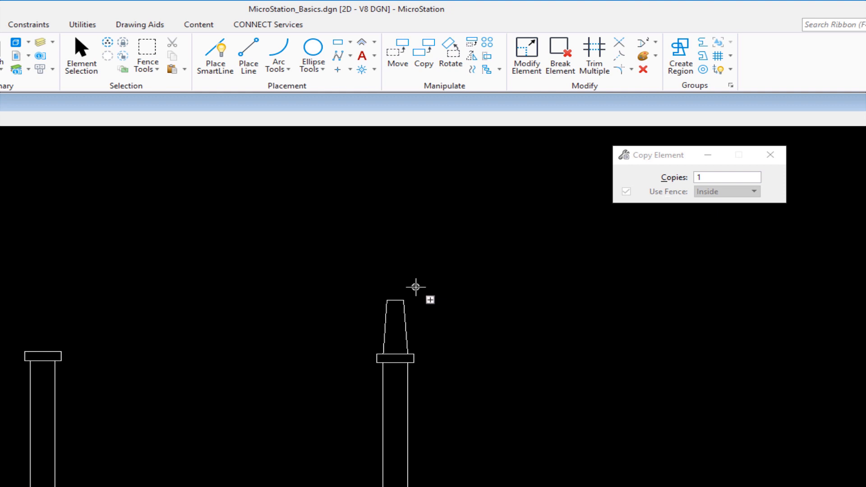
{"action": "mouse_move", "coordinate": [331, 282]}
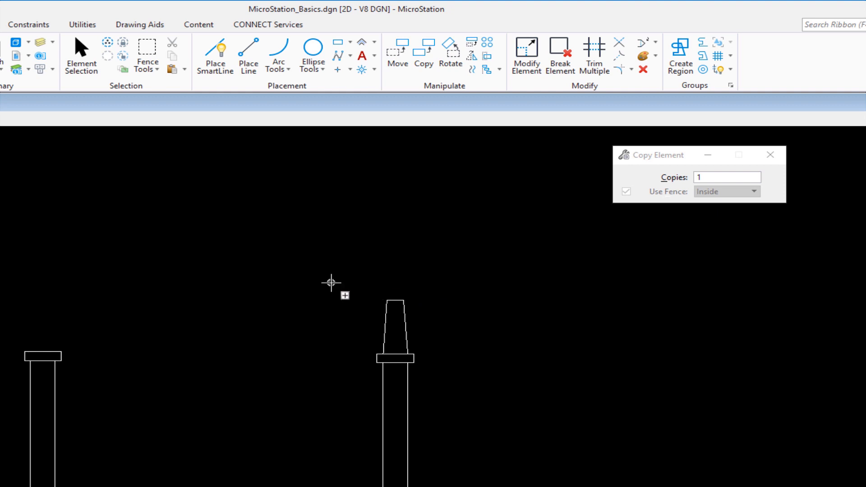
{"action": "mouse_move", "coordinate": [351, 273]}
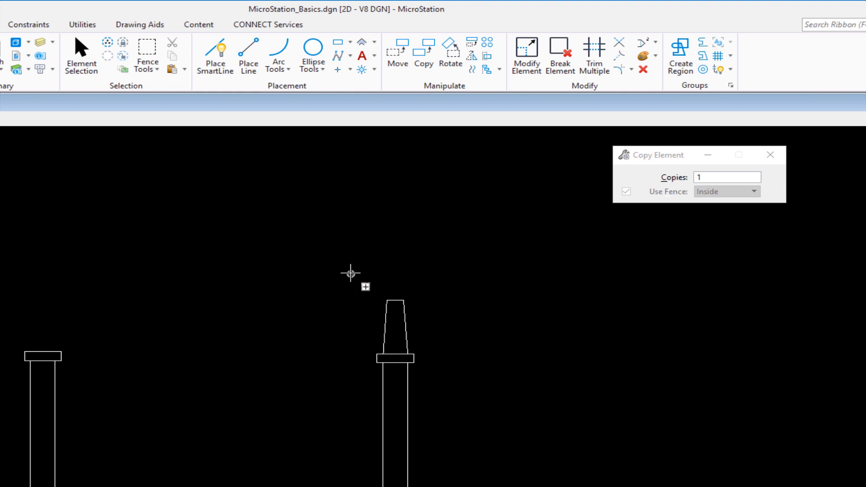
{"action": "mouse_move", "coordinate": [343, 275]}
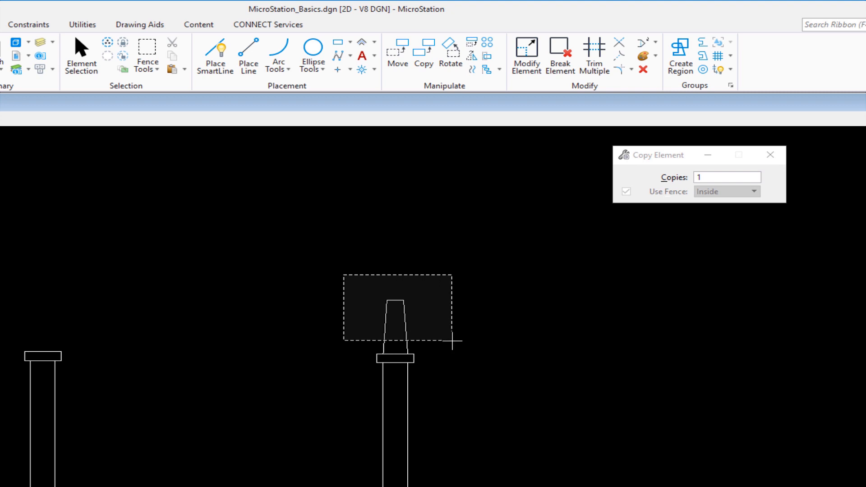
Select the right-hand fixture's tapered top piece for copying onto the second post
{"action": "left_click", "coordinate": [397, 307]}
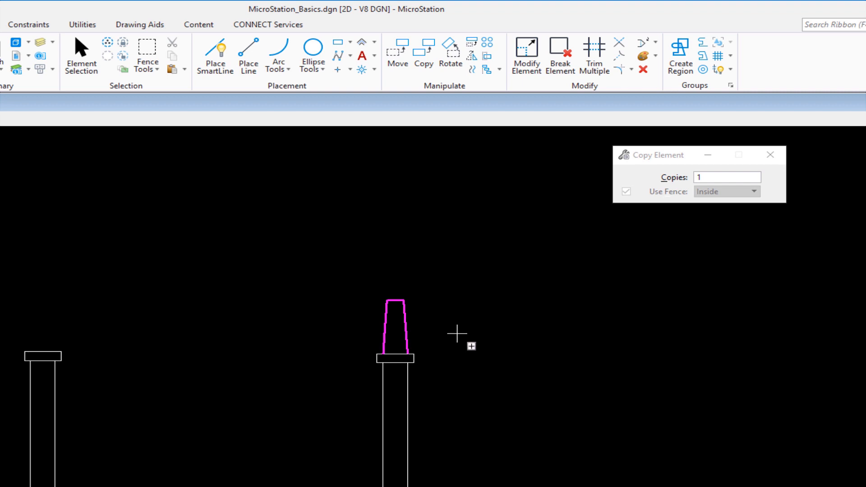
{"action": "mouse_move", "coordinate": [460, 325]}
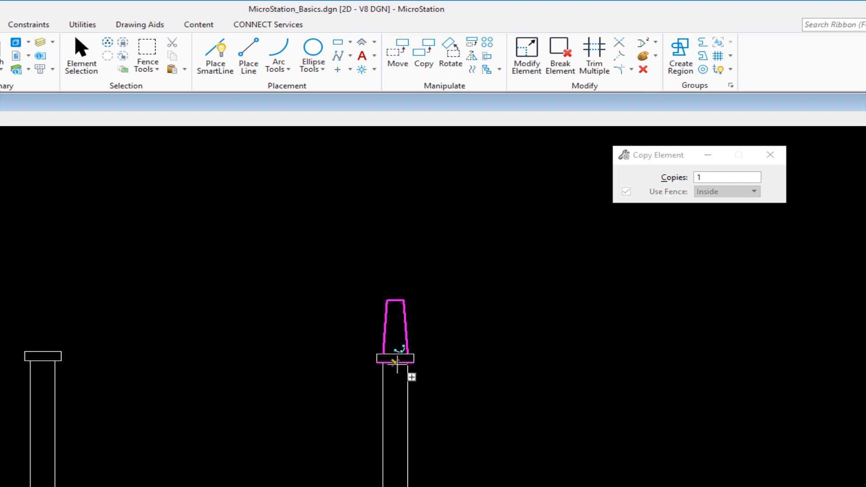
{"action": "mouse_move", "coordinate": [396, 364]}
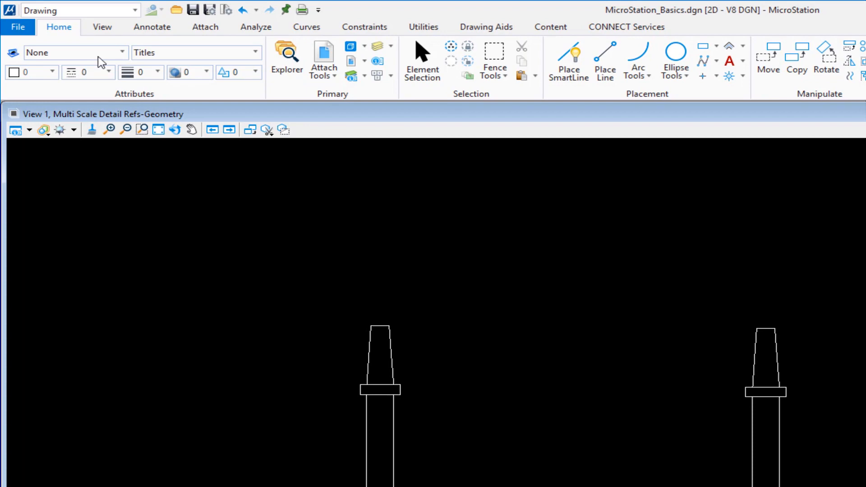
{"action": "mouse_move", "coordinate": [18, 26]}
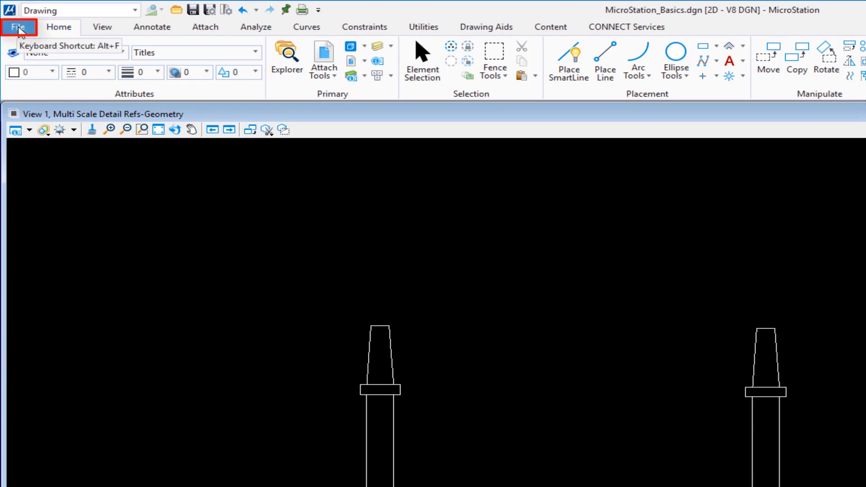
{"action": "left_click", "coordinate": [18, 26]}
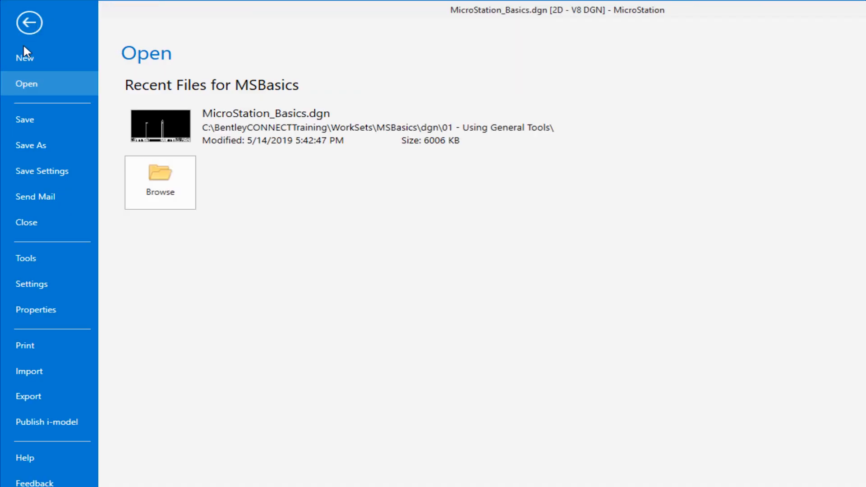
{"action": "mouse_move", "coordinate": [25, 57]}
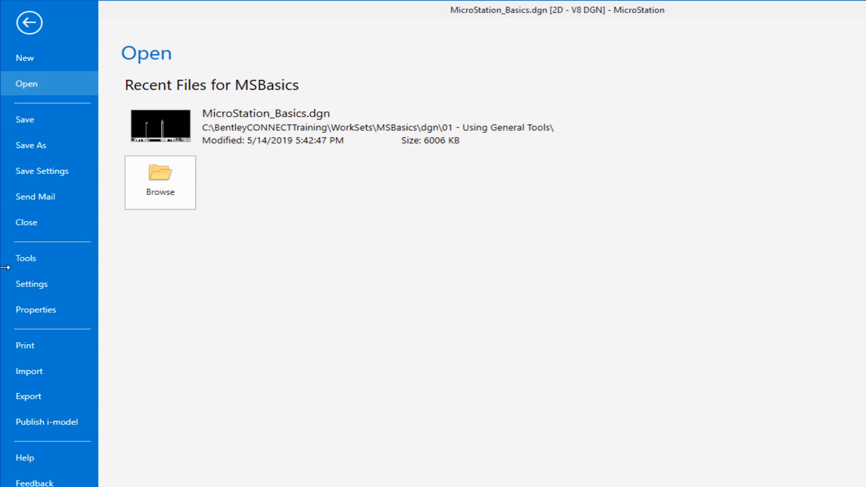
{"action": "mouse_move", "coordinate": [32, 283]}
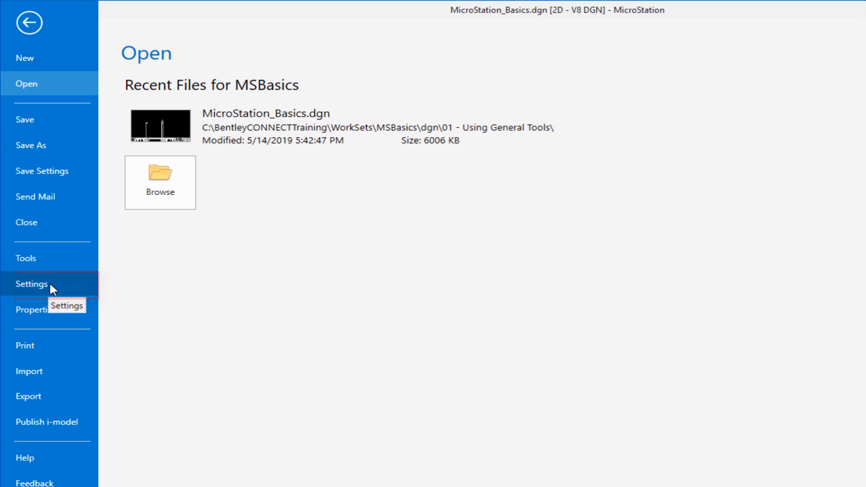
{"action": "left_click", "coordinate": [32, 284]}
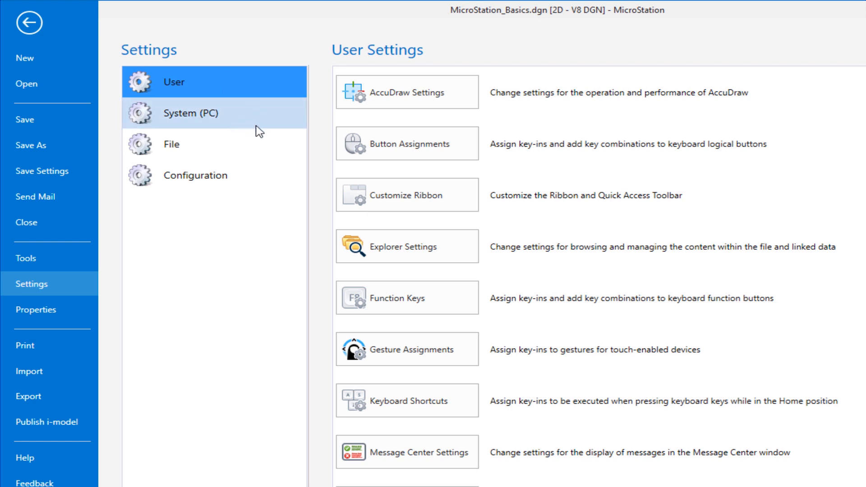
{"action": "mouse_move", "coordinate": [200, 81]}
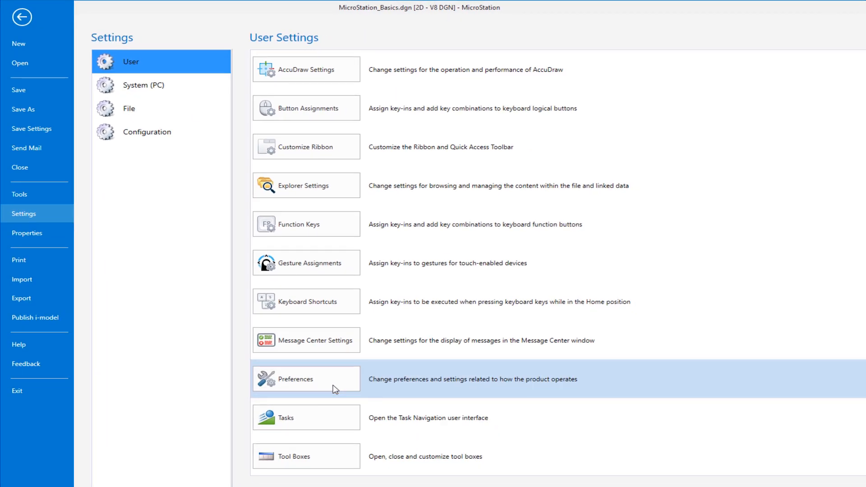
{"action": "left_click", "coordinate": [297, 379]}
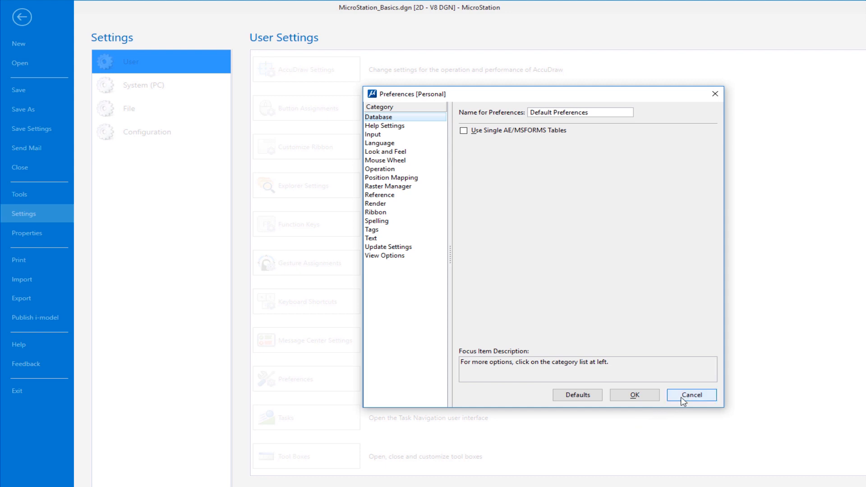
{"action": "left_click", "coordinate": [690, 394]}
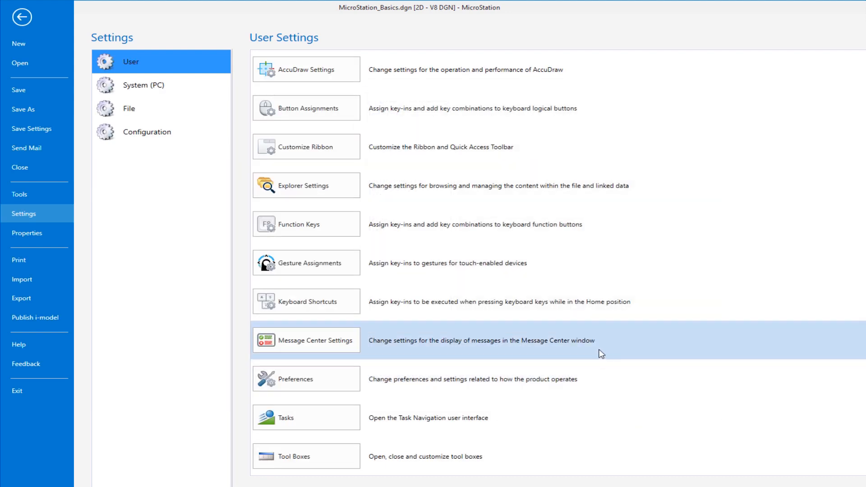
{"action": "mouse_move", "coordinate": [22, 16]}
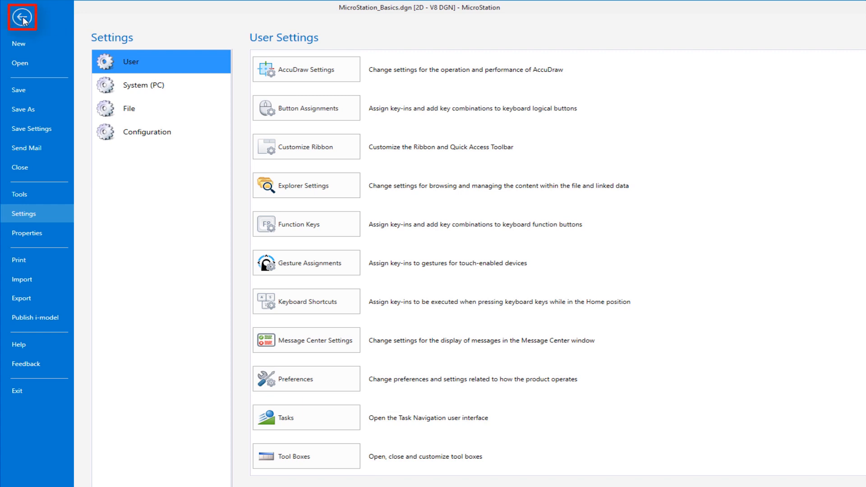
{"action": "mouse_move", "coordinate": [22, 18]}
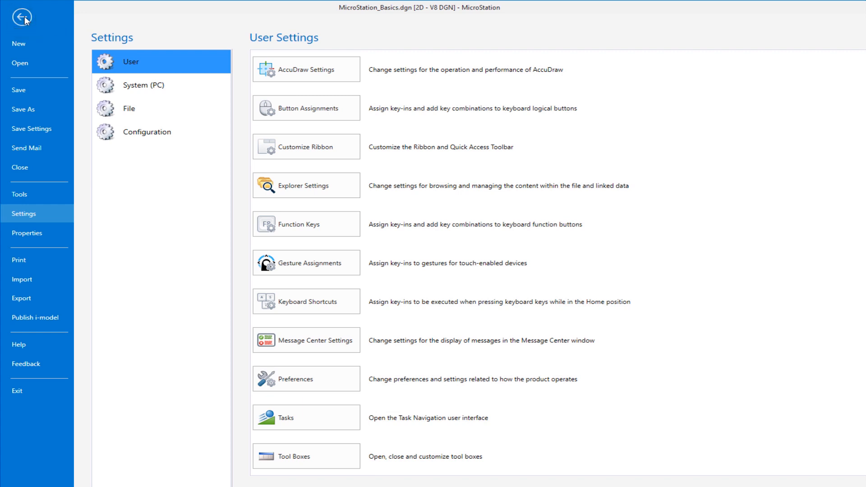
Return to the drawing and launch Customize Quick Access ToolBar from its dropdown
{"action": "left_click", "coordinate": [21, 17]}
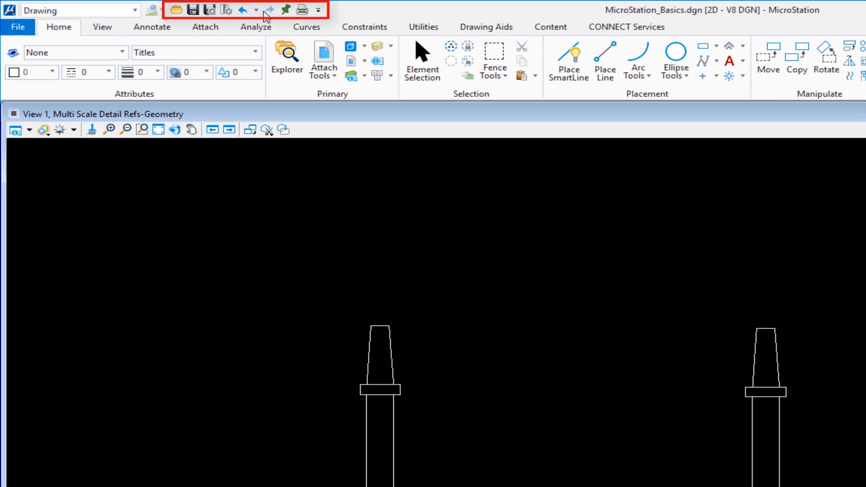
{"action": "mouse_move", "coordinate": [209, 10]}
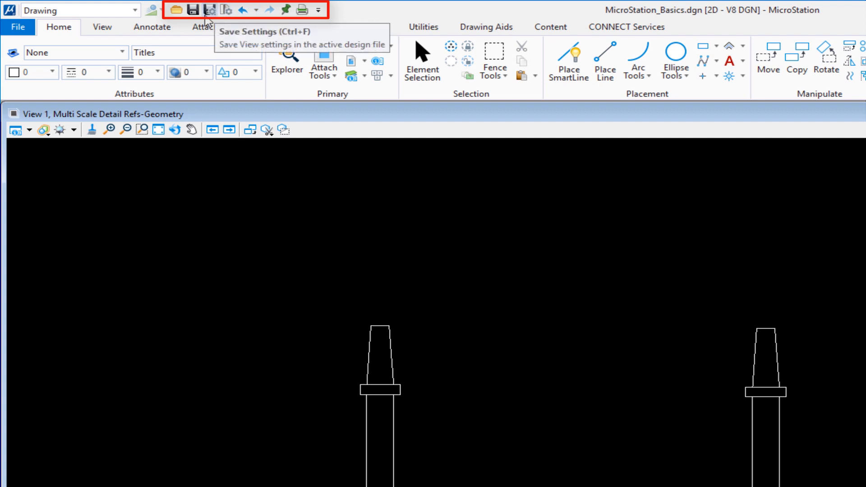
{"action": "mouse_move", "coordinate": [193, 10]}
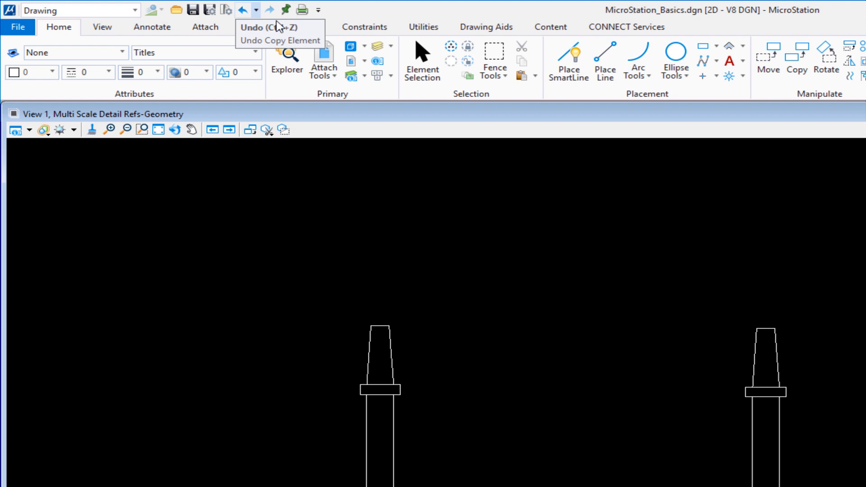
{"action": "mouse_move", "coordinate": [320, 10]}
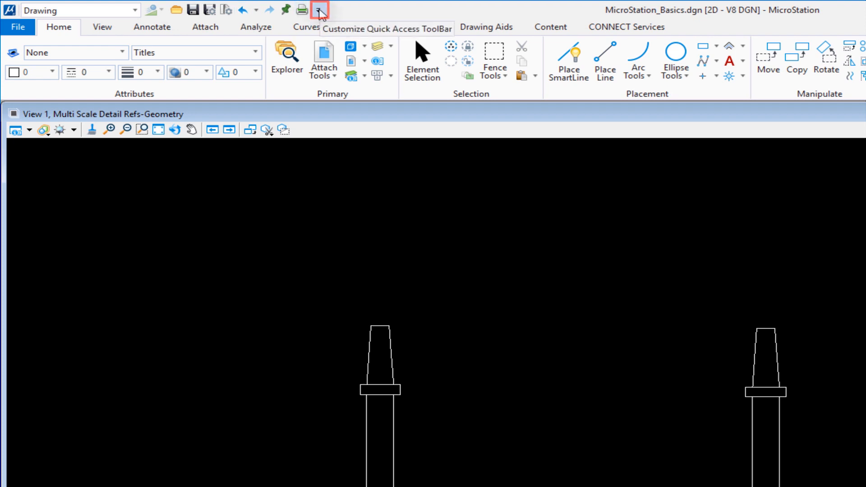
{"action": "left_click", "coordinate": [318, 10]}
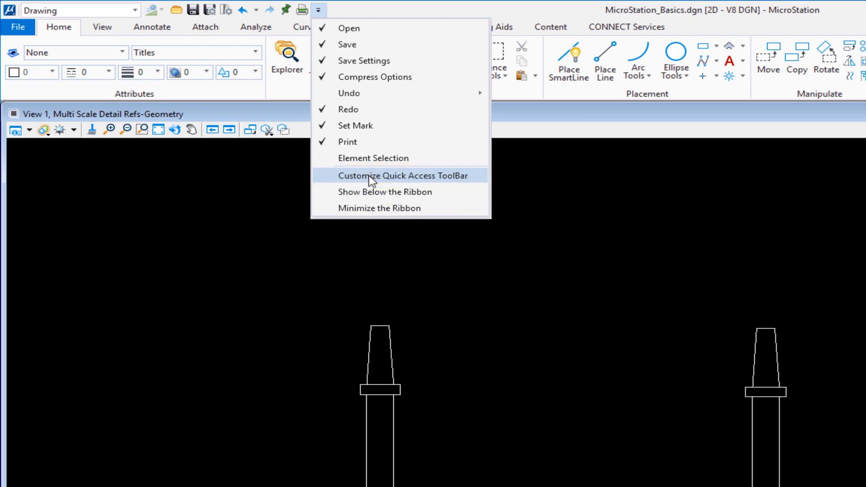
{"action": "left_click", "coordinate": [402, 175]}
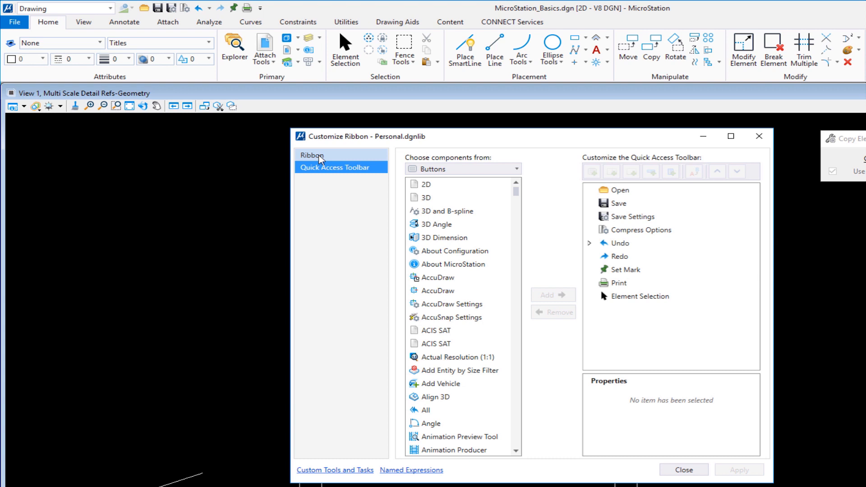
In Customize Ribbon, choose Quick Access Toolbar, select Compress Options and locate Preferences among the Buttons
{"action": "left_click", "coordinate": [334, 167]}
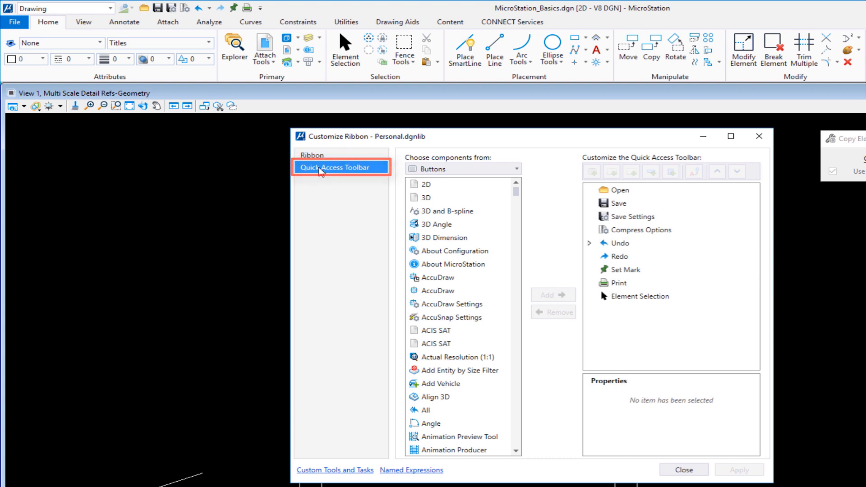
{"action": "left_click", "coordinate": [436, 343]}
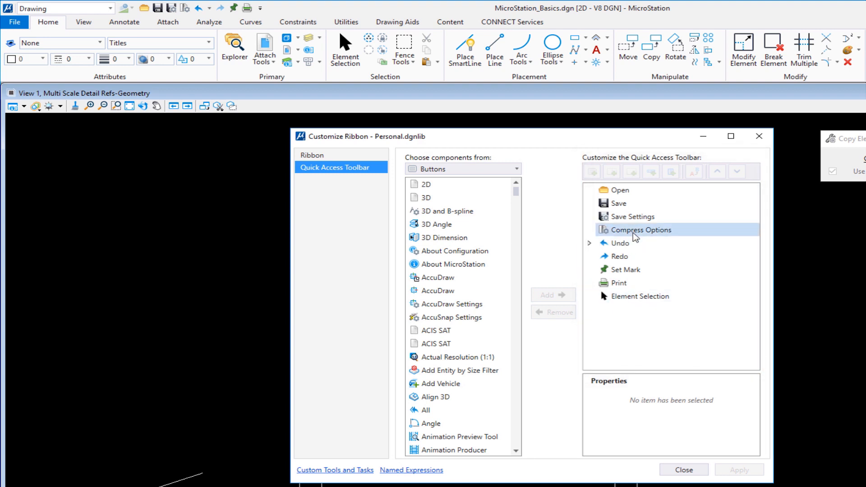
{"action": "left_click", "coordinate": [451, 304]}
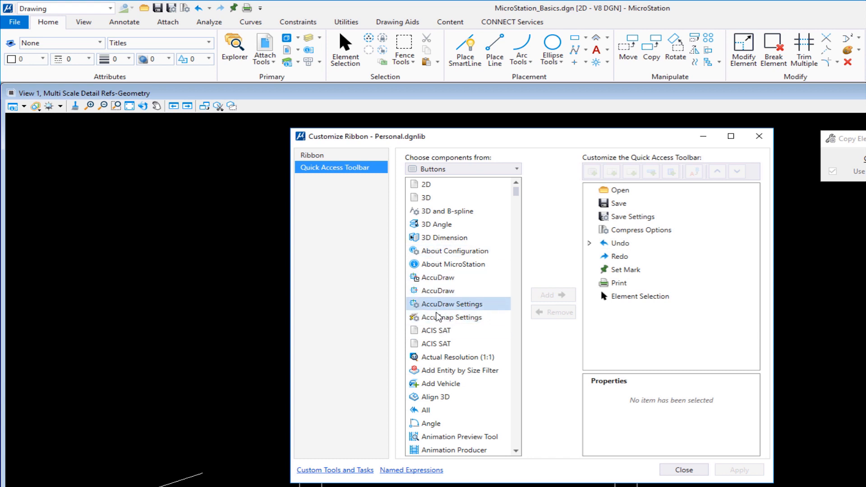
{"action": "left_click", "coordinate": [451, 317]}
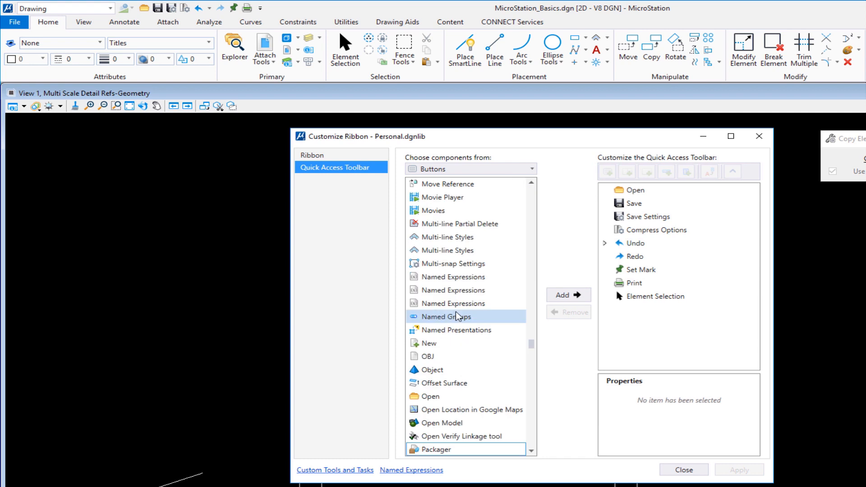
{"action": "scroll", "scroll_direction": "down", "scroll_amount": 3}
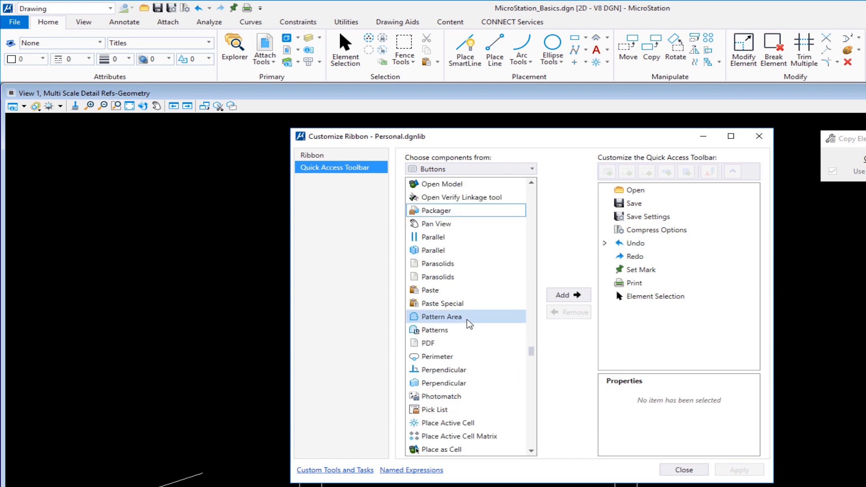
{"action": "scroll", "scroll_direction": "down", "scroll_amount": 3}
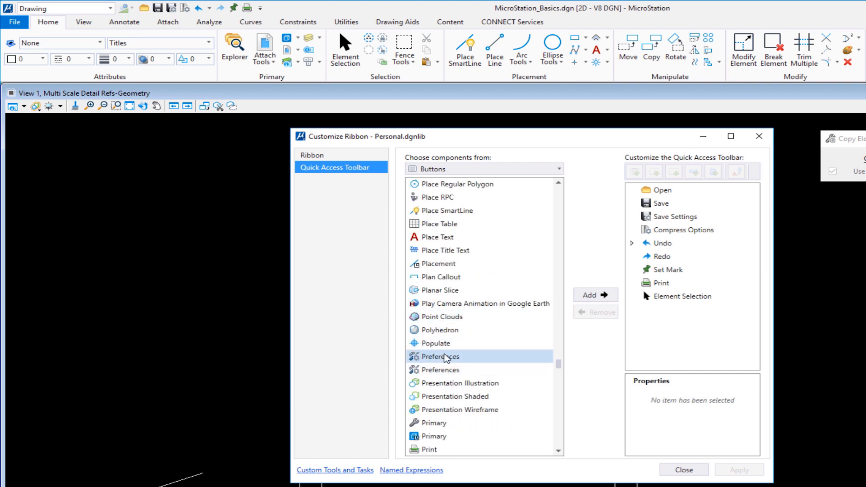
{"action": "mouse_move", "coordinate": [446, 363]}
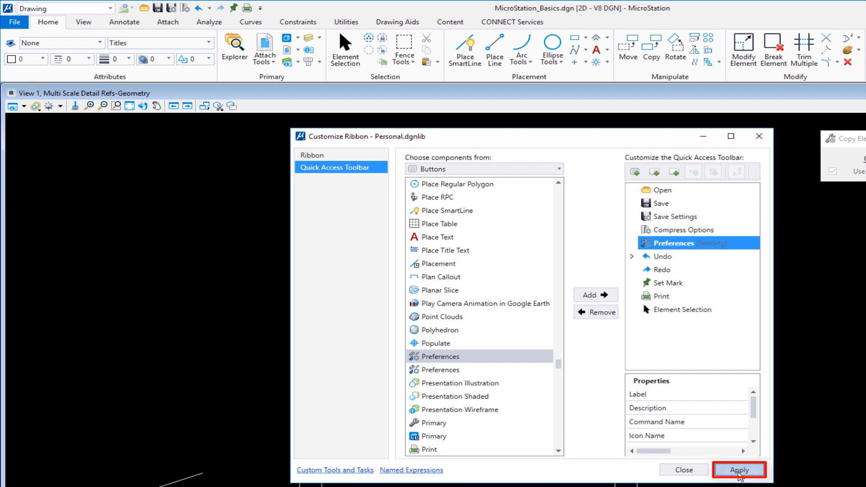
Apply the added Preferences button, close the dialog and confirm it on the Quick Access Toolbar
{"action": "left_click", "coordinate": [738, 470]}
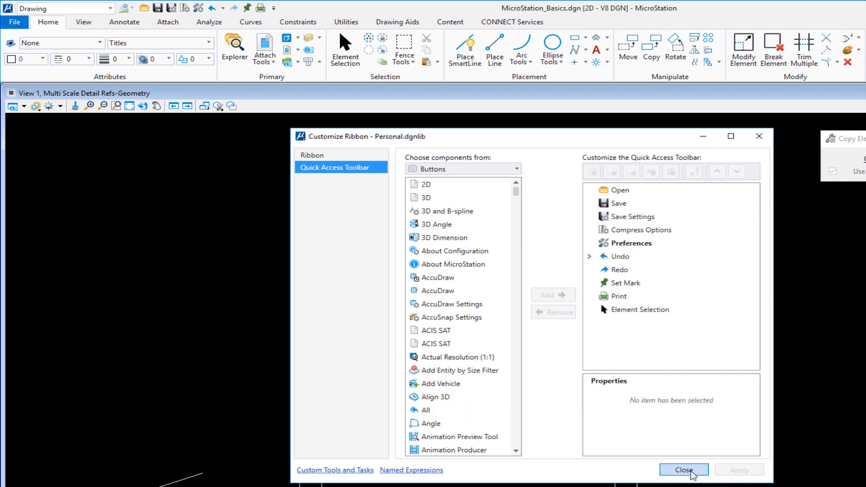
{"action": "left_click", "coordinate": [684, 470]}
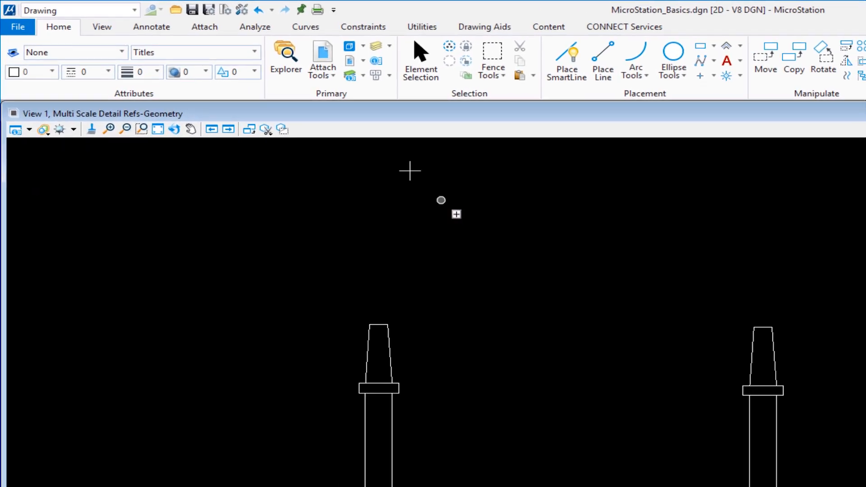
{"action": "left_click", "coordinate": [259, 10]}
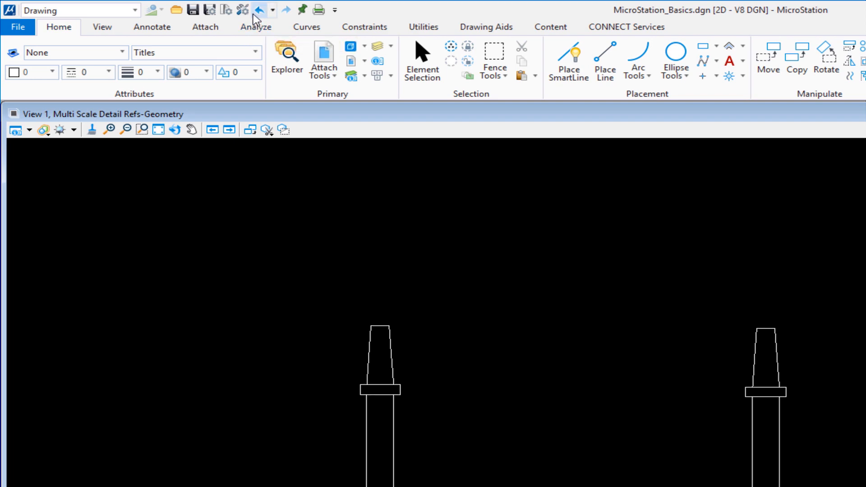
{"action": "mouse_move", "coordinate": [242, 10]}
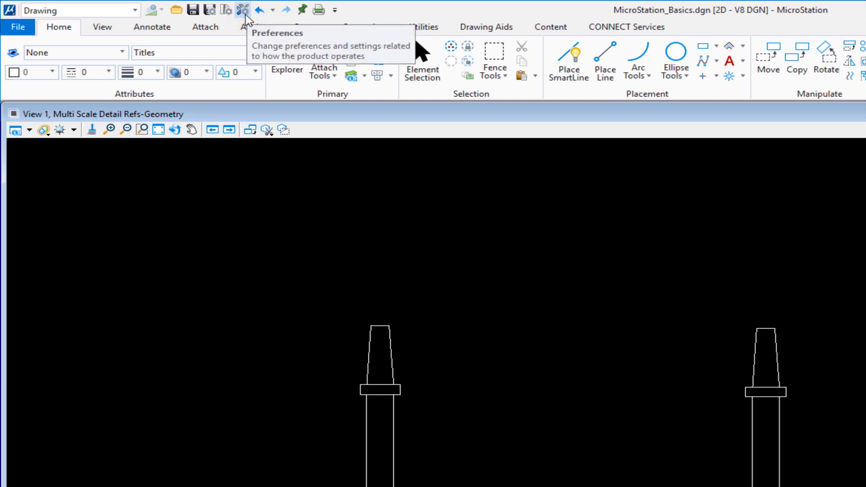